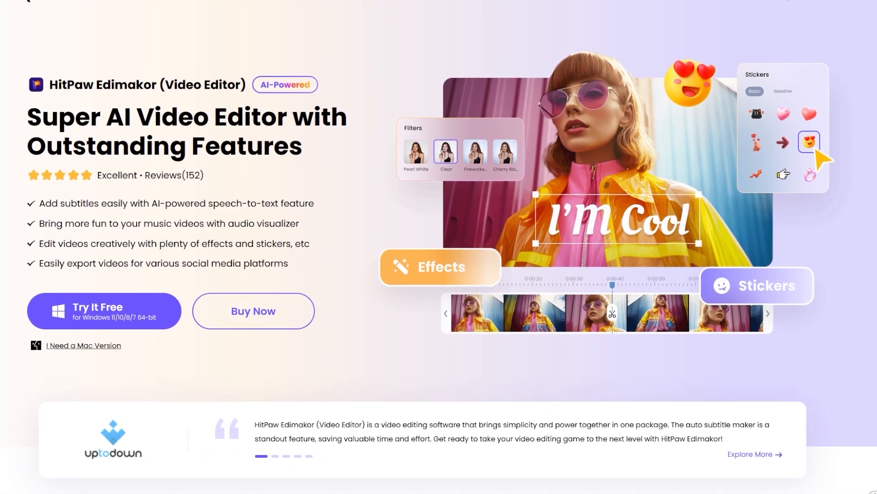
pyautogui.scroll(-3)
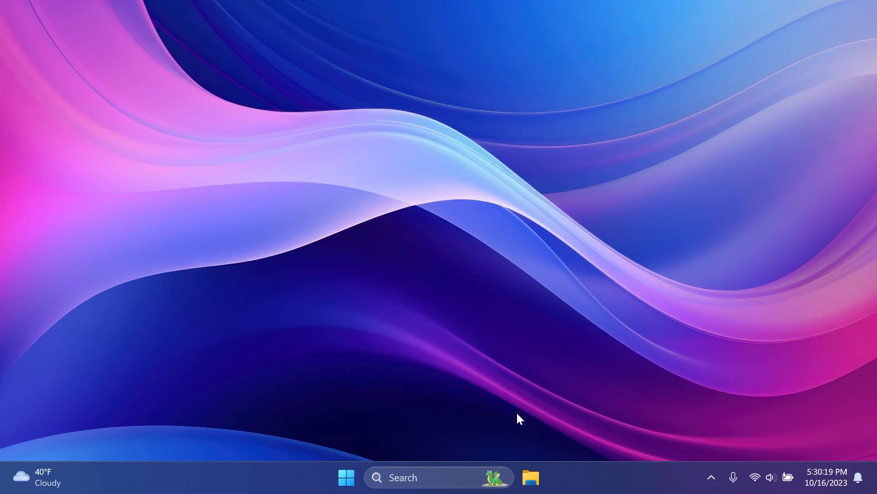
pyautogui.moveTo(454, 430)
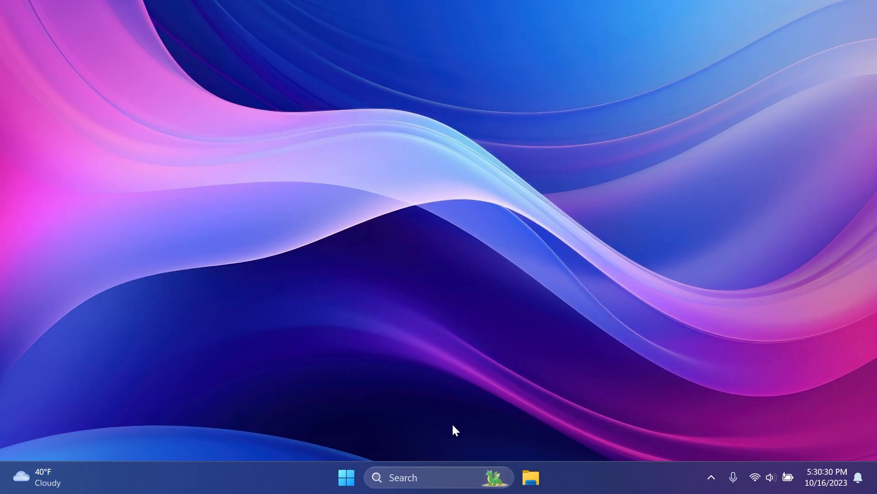
pyautogui.moveTo(437, 444)
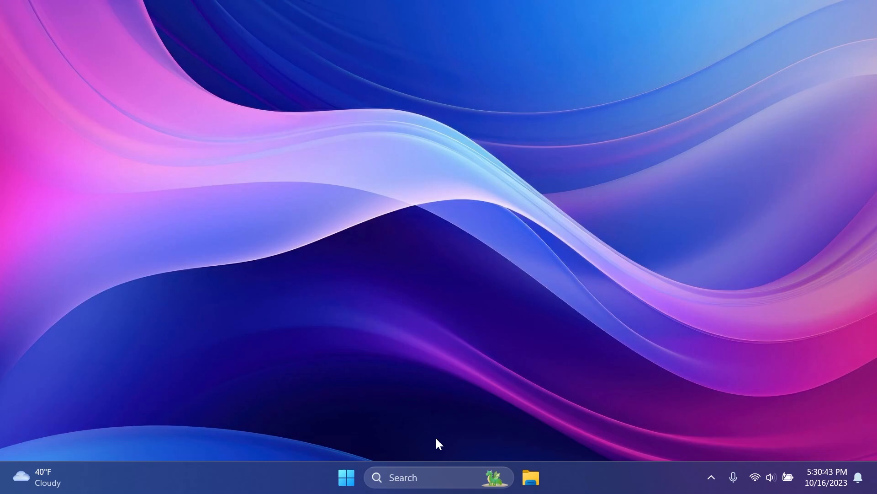